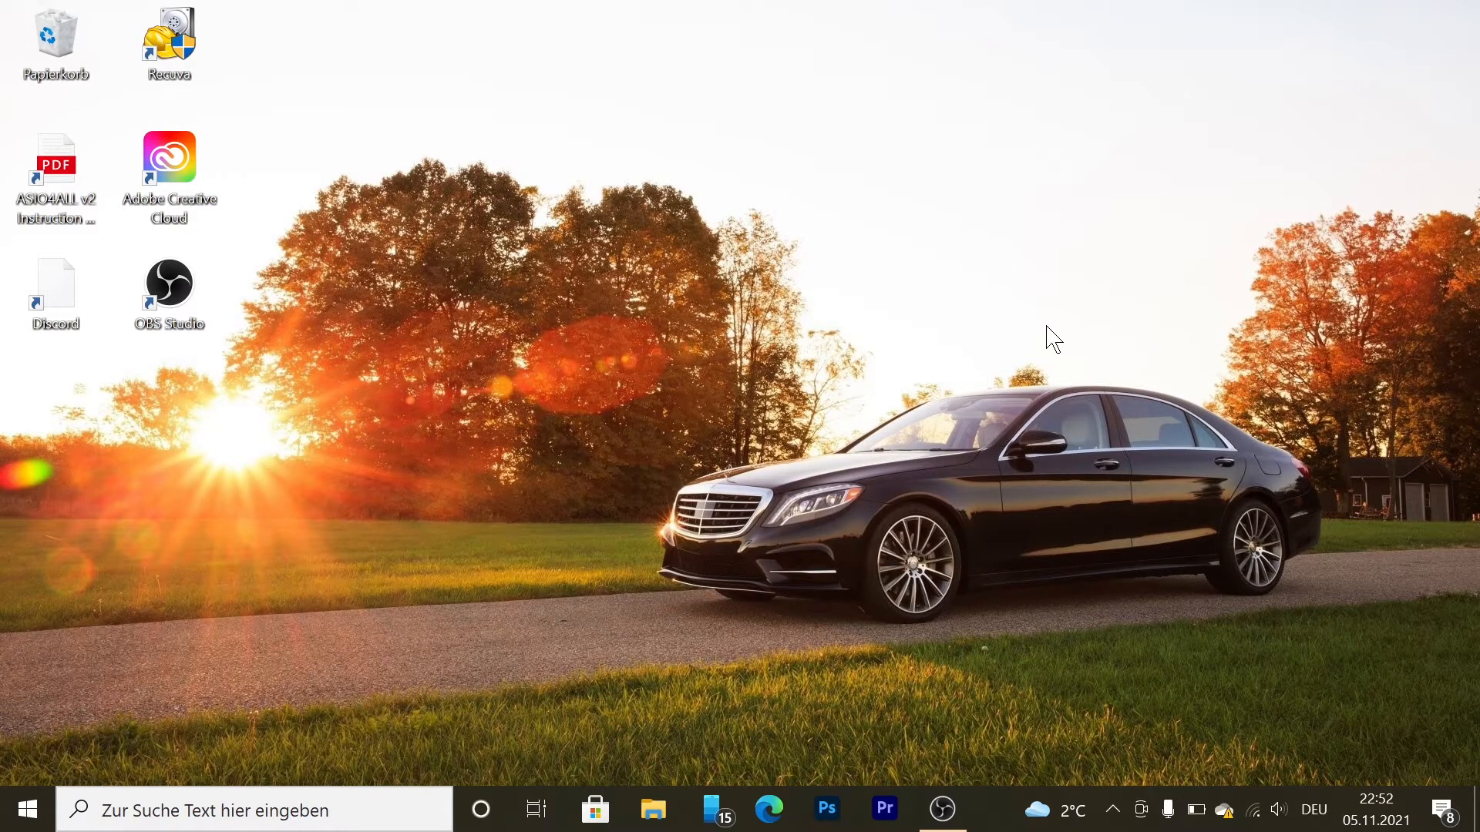
Start the Recuva wizard, keep All Files, and set the search location to the C:\ drive.
double_click(168, 36)
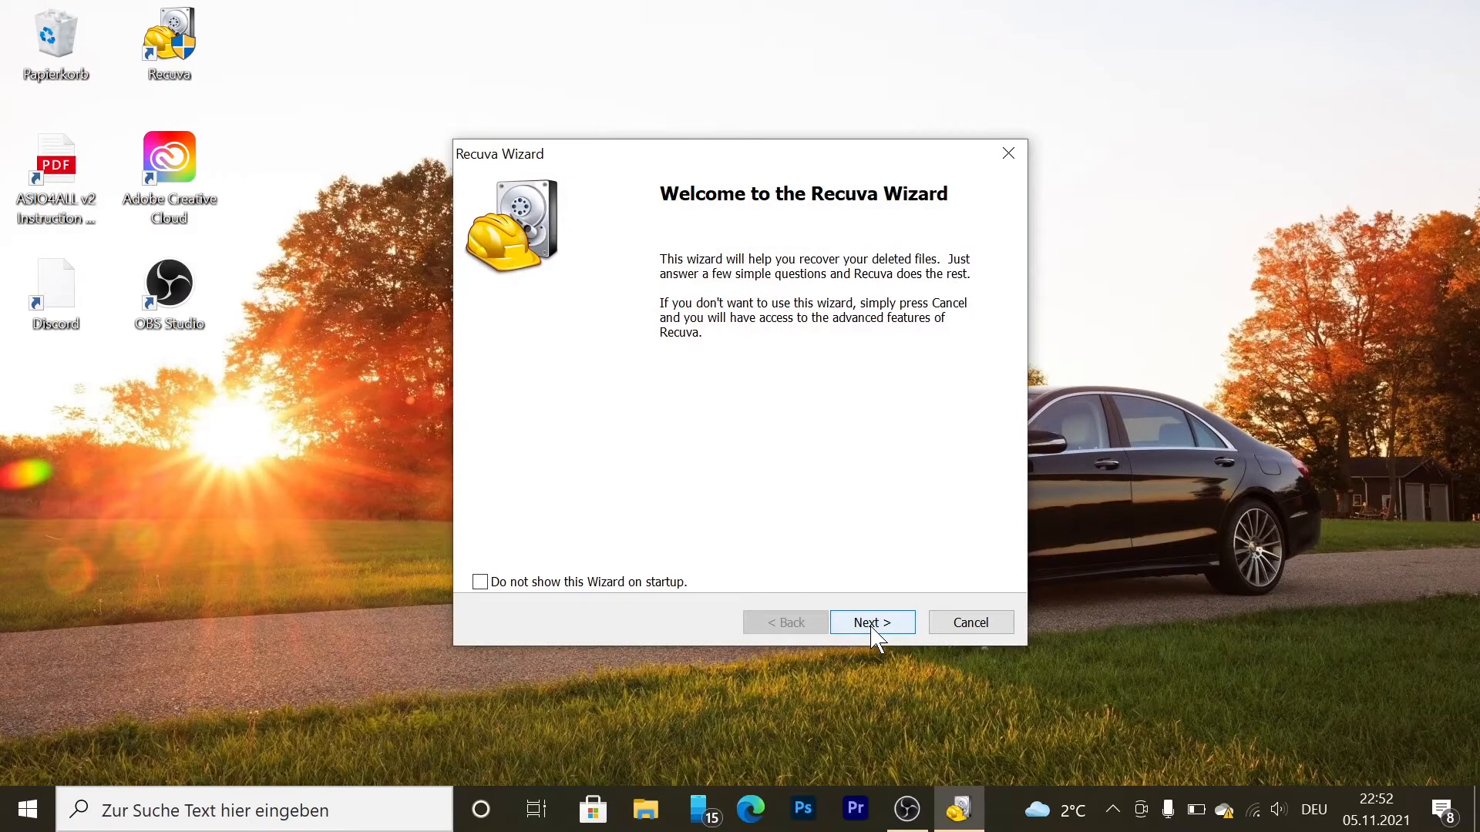
click(869, 622)
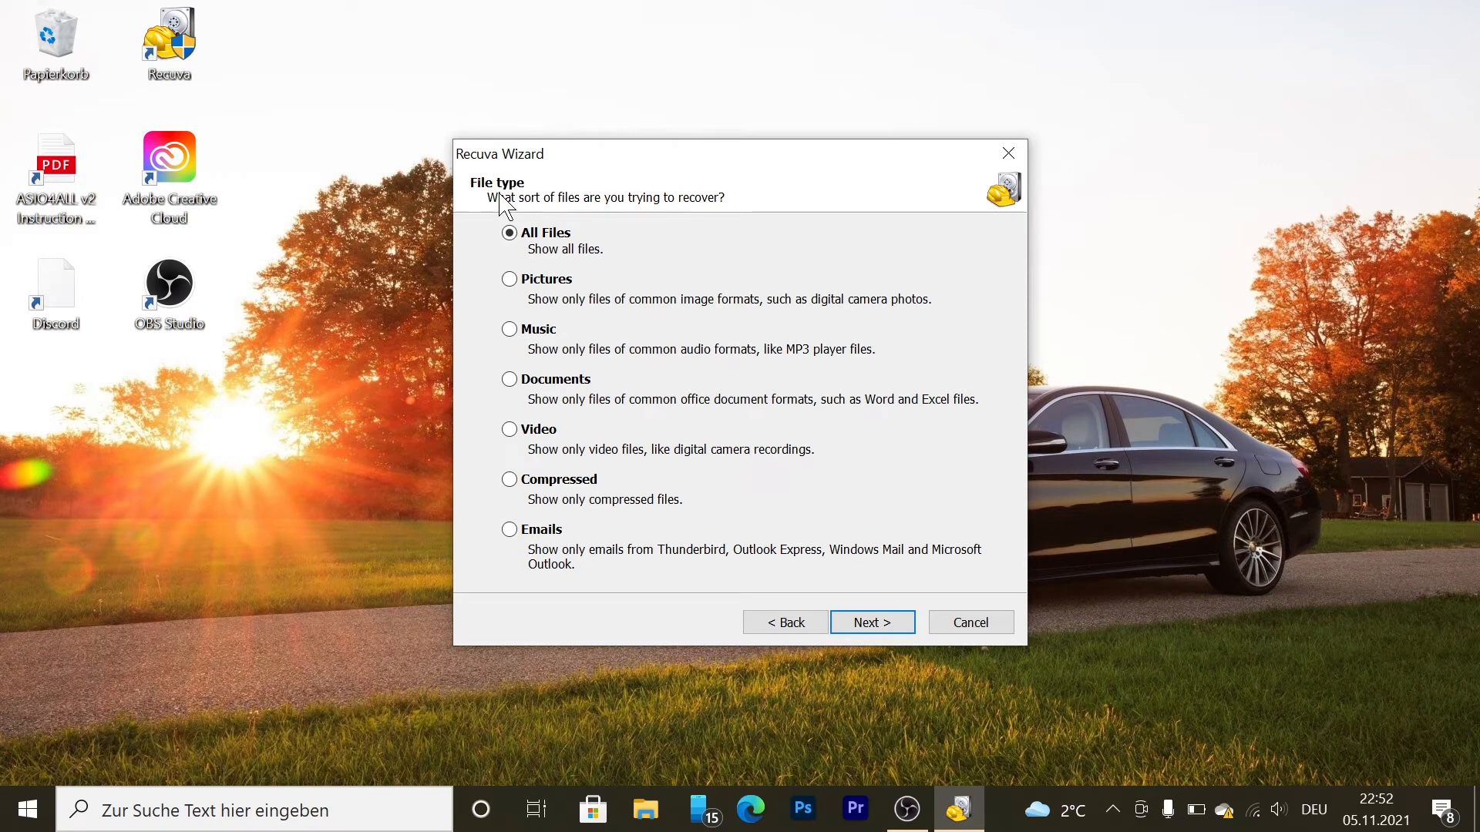
mouse_move(532, 465)
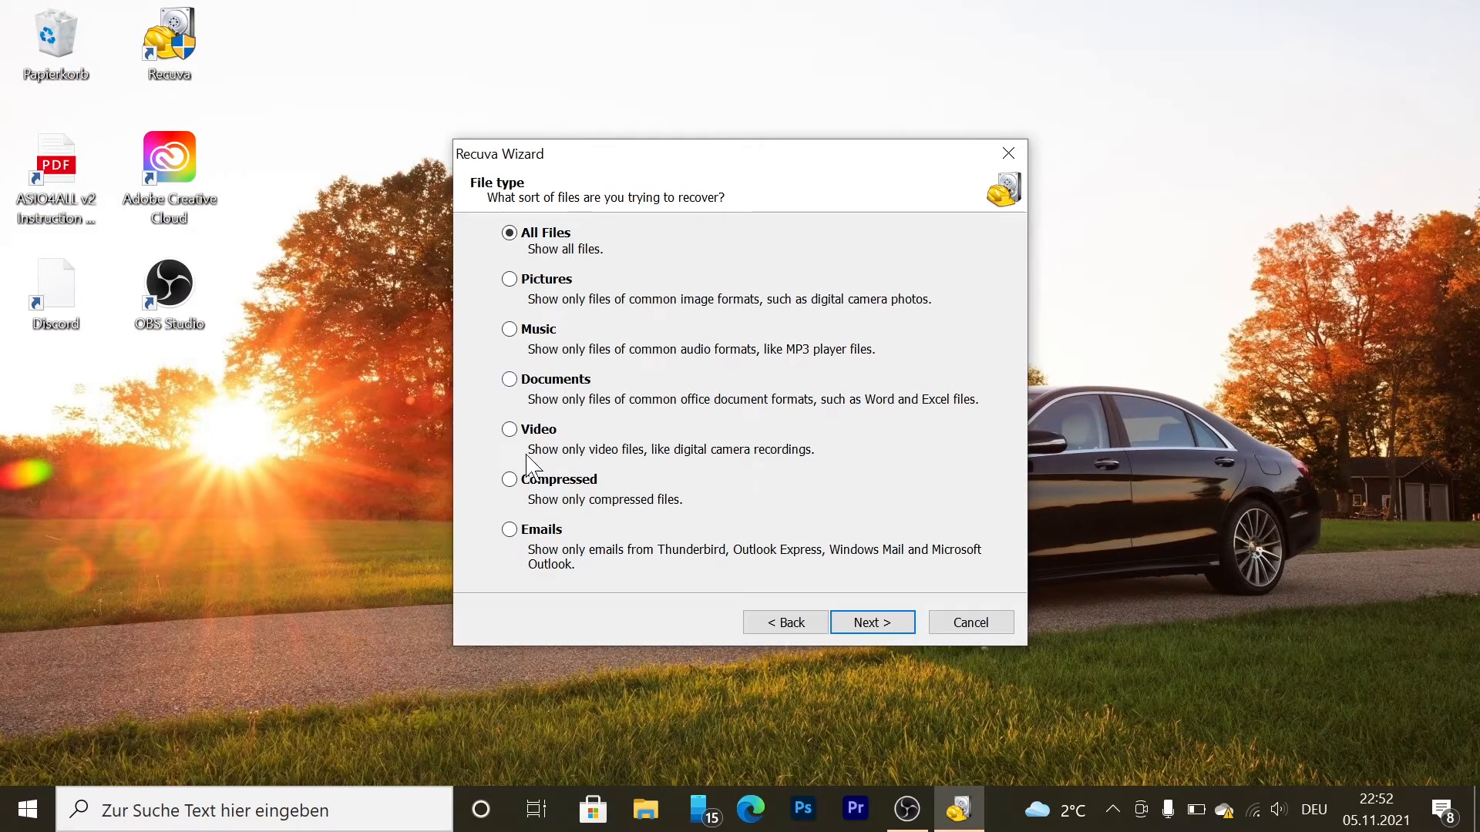
mouse_move(518, 338)
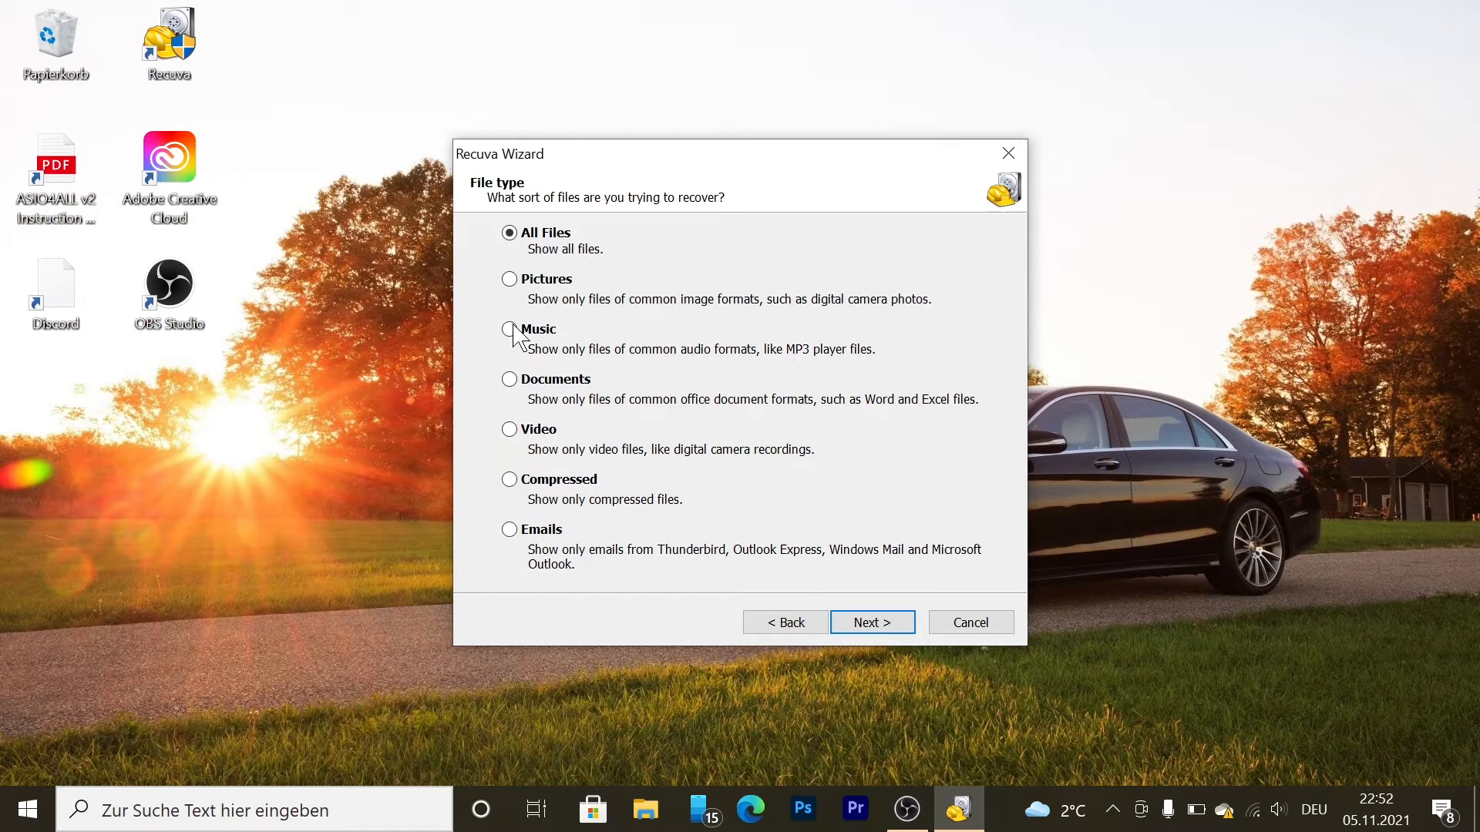
mouse_move(751, 440)
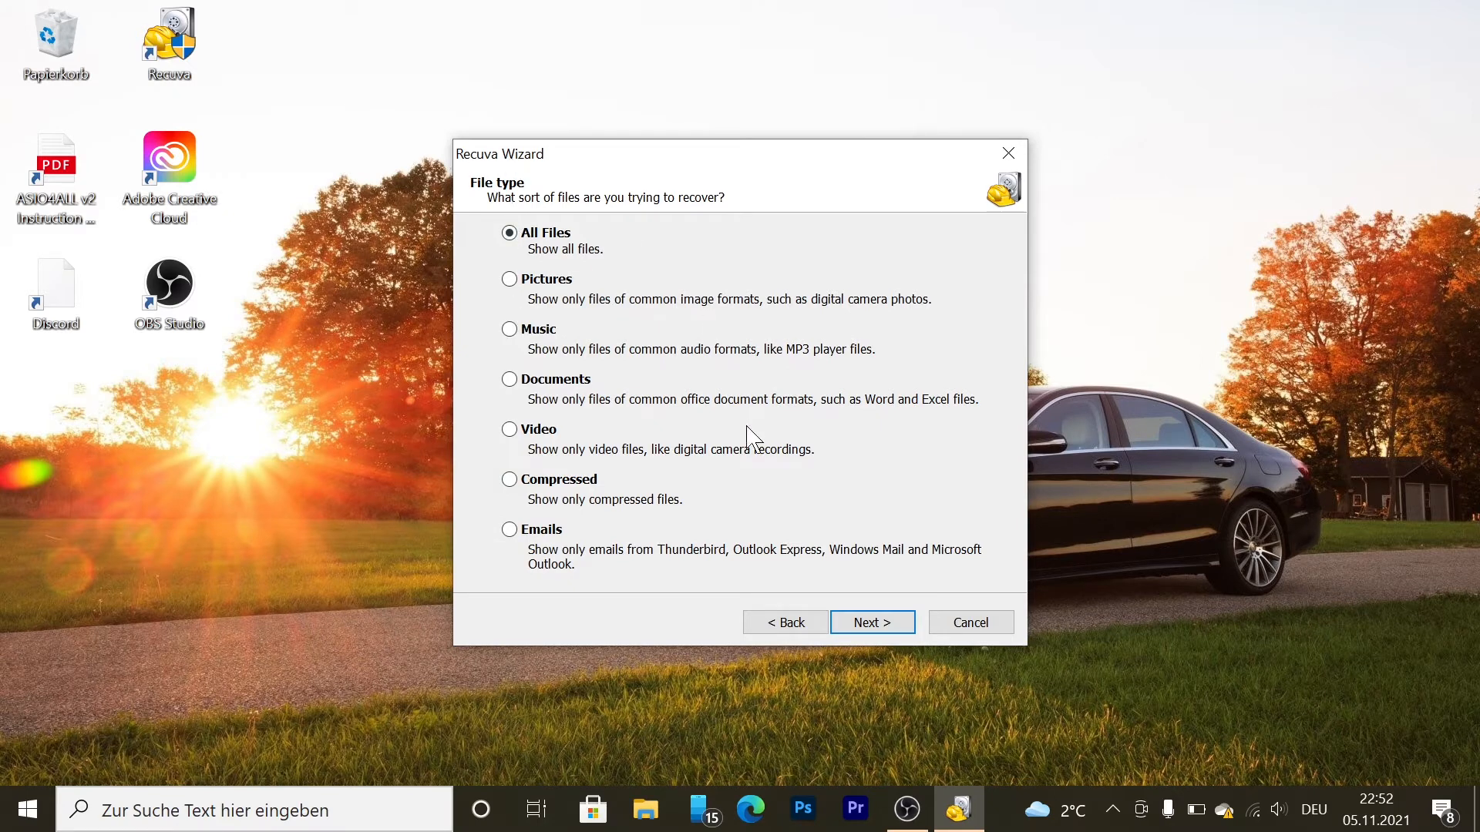
click(871, 621)
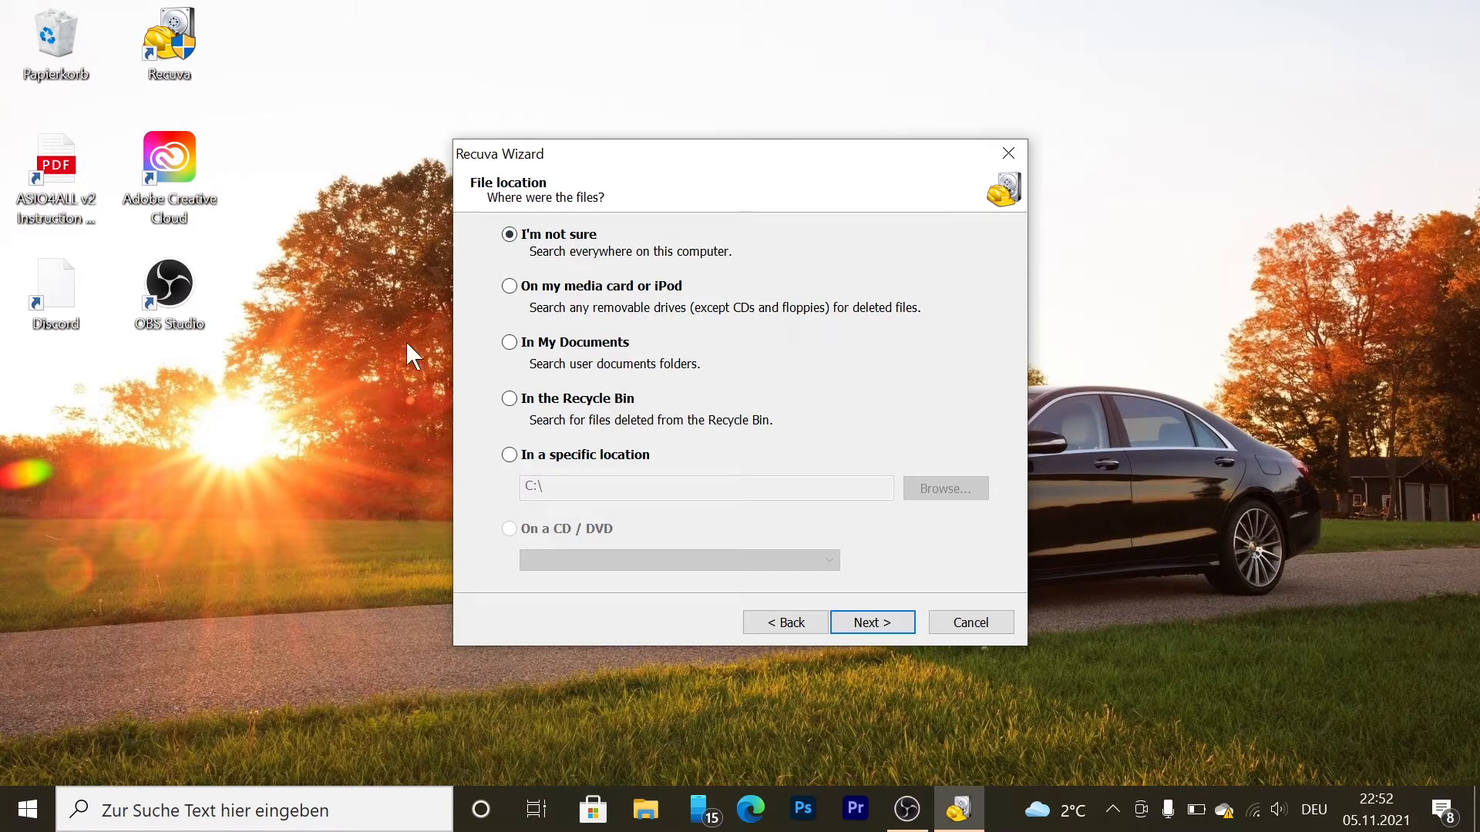
mouse_move(534, 471)
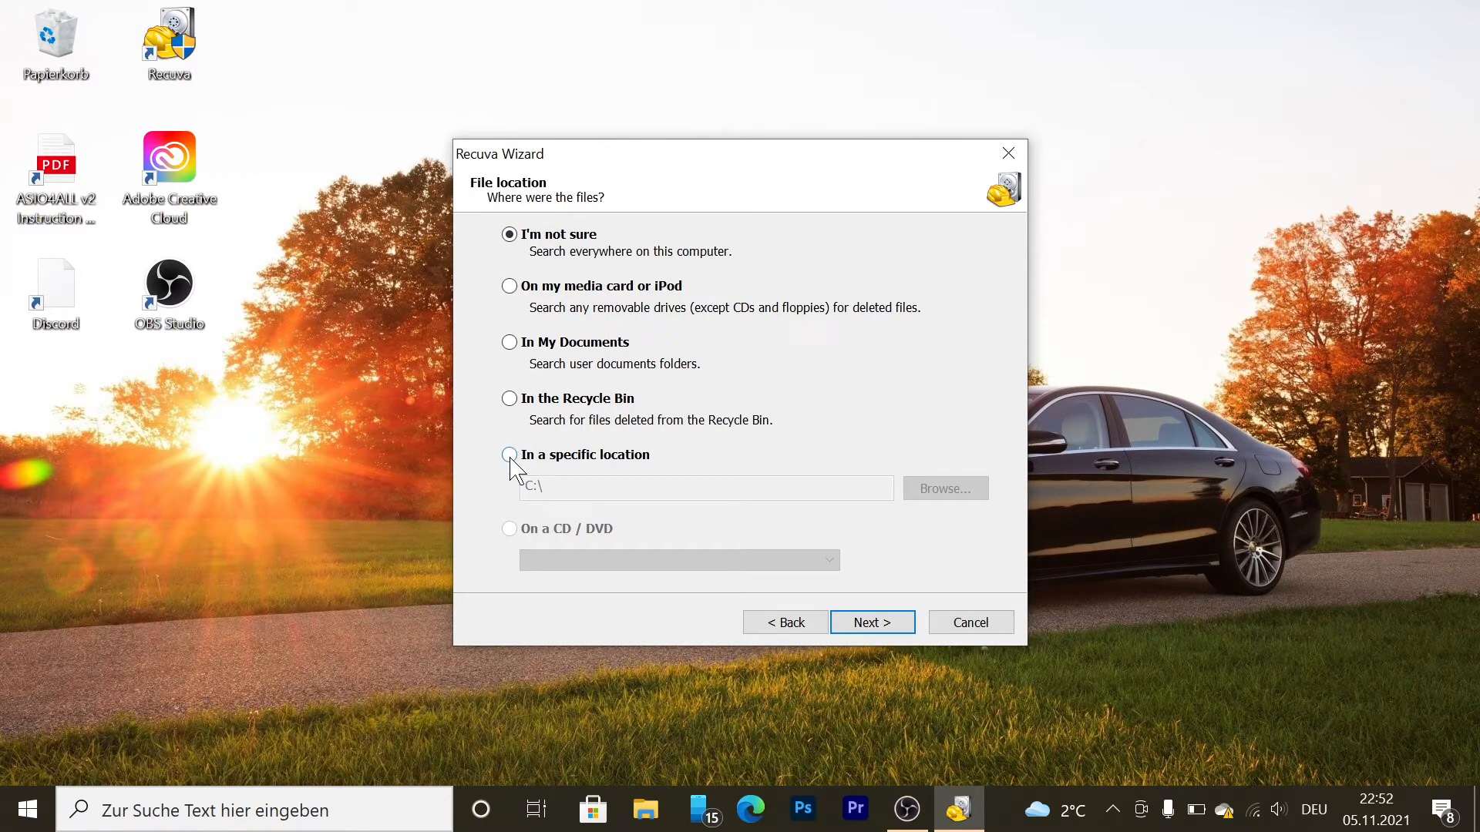
click(508, 453)
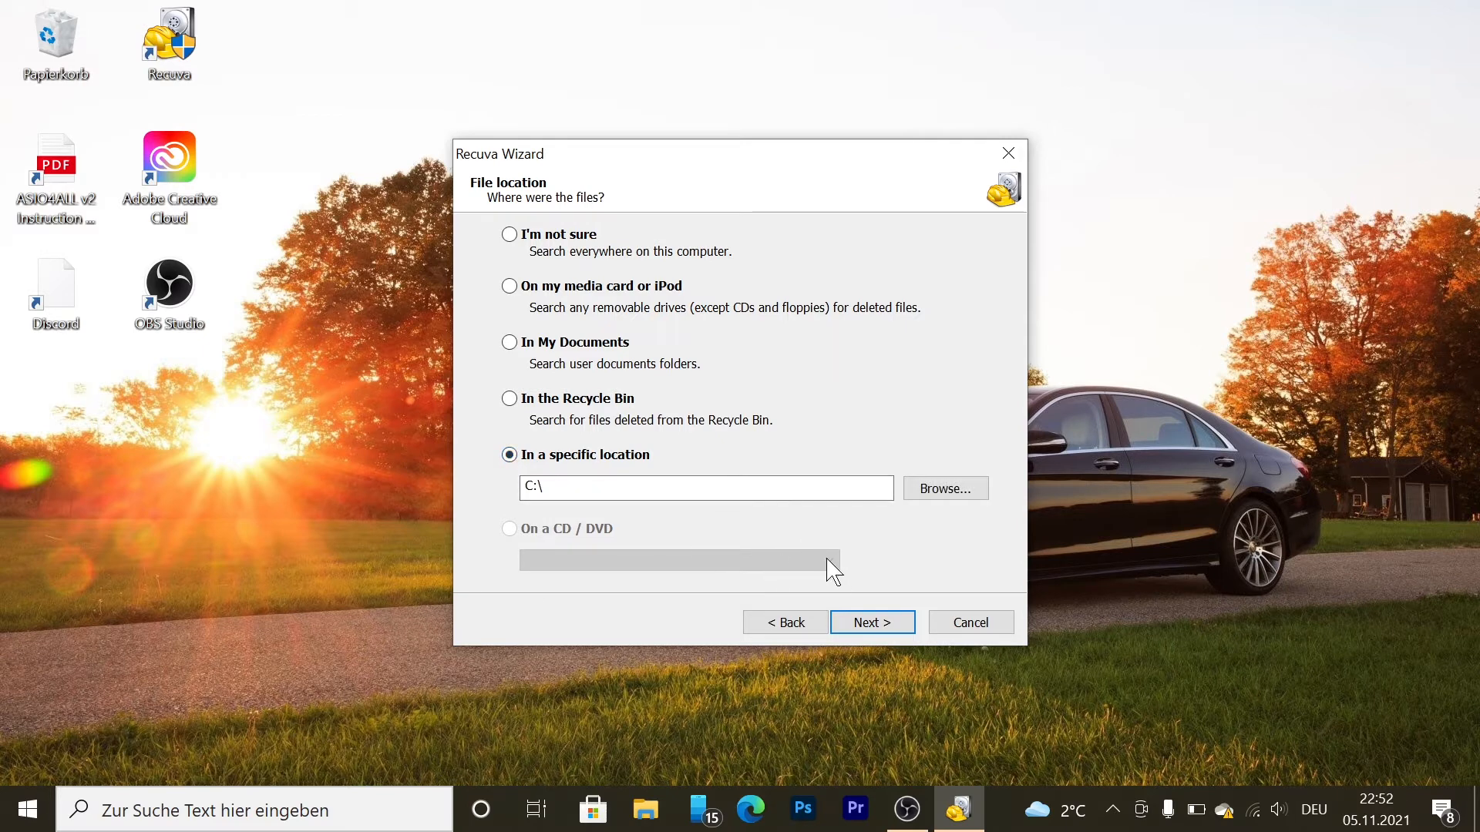
Start a normal scan of the C: drive without Deep Scan and let it run.
click(869, 622)
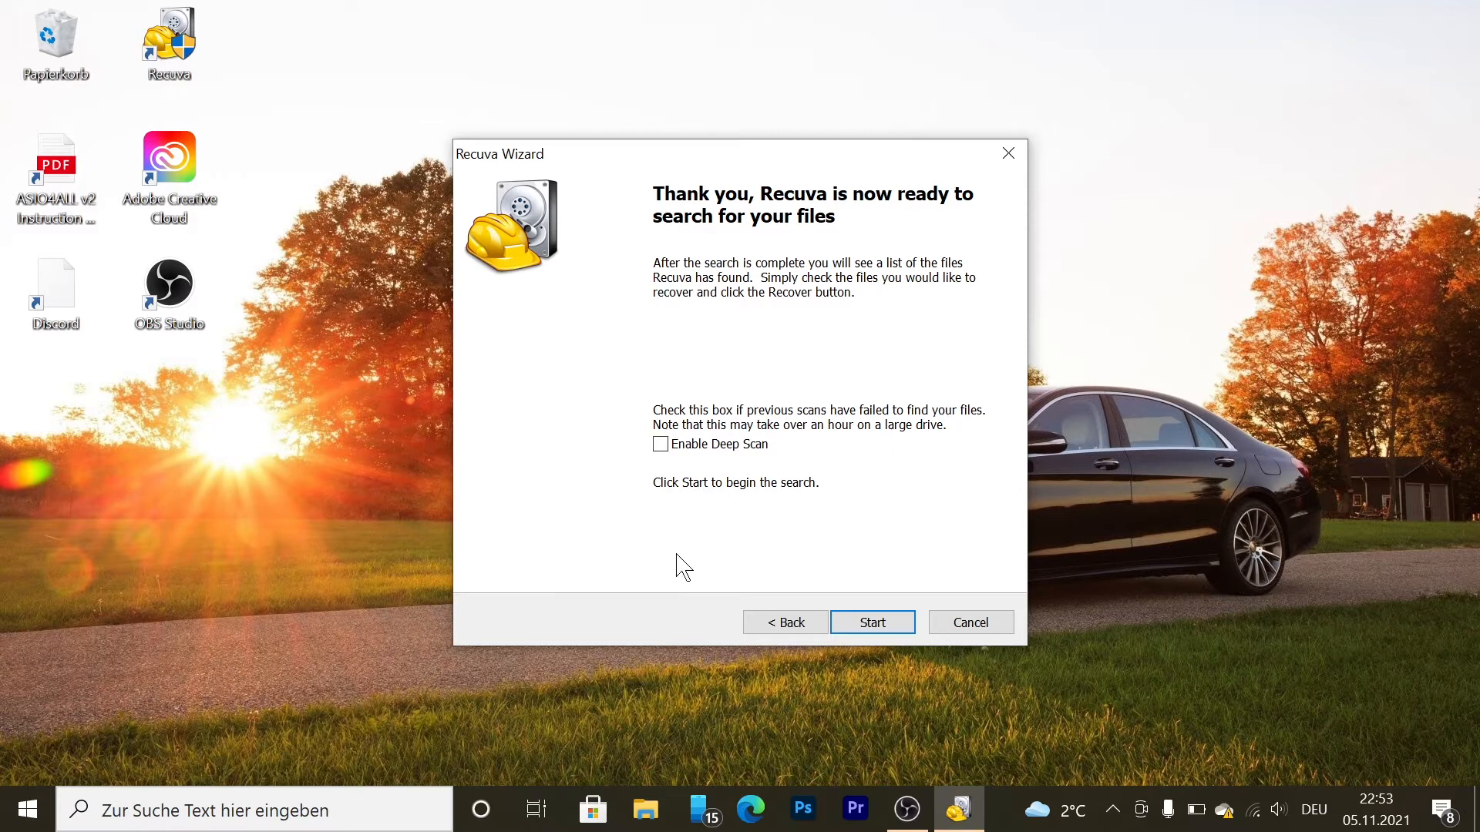
mouse_move(717, 464)
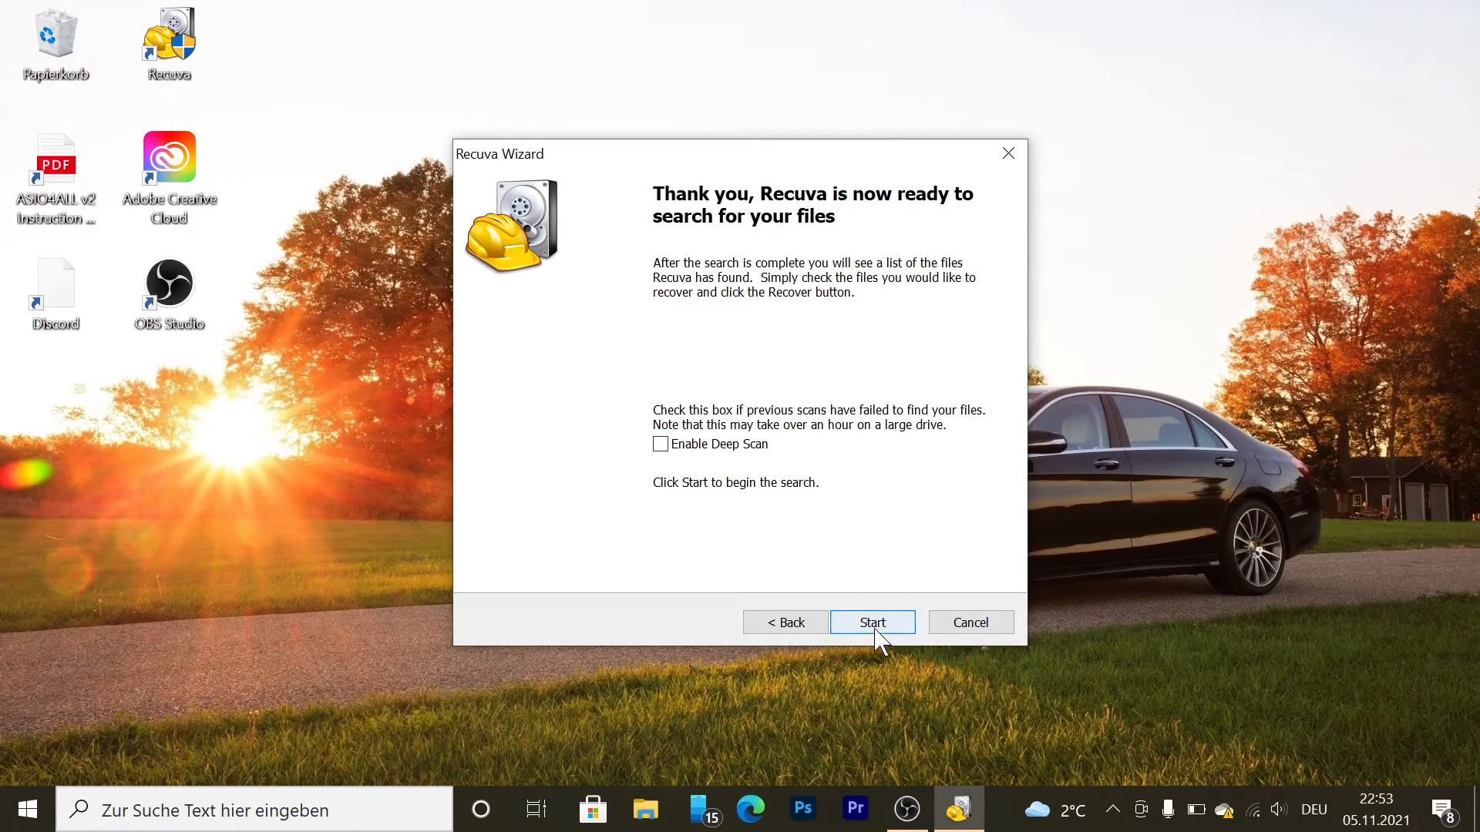
click(871, 622)
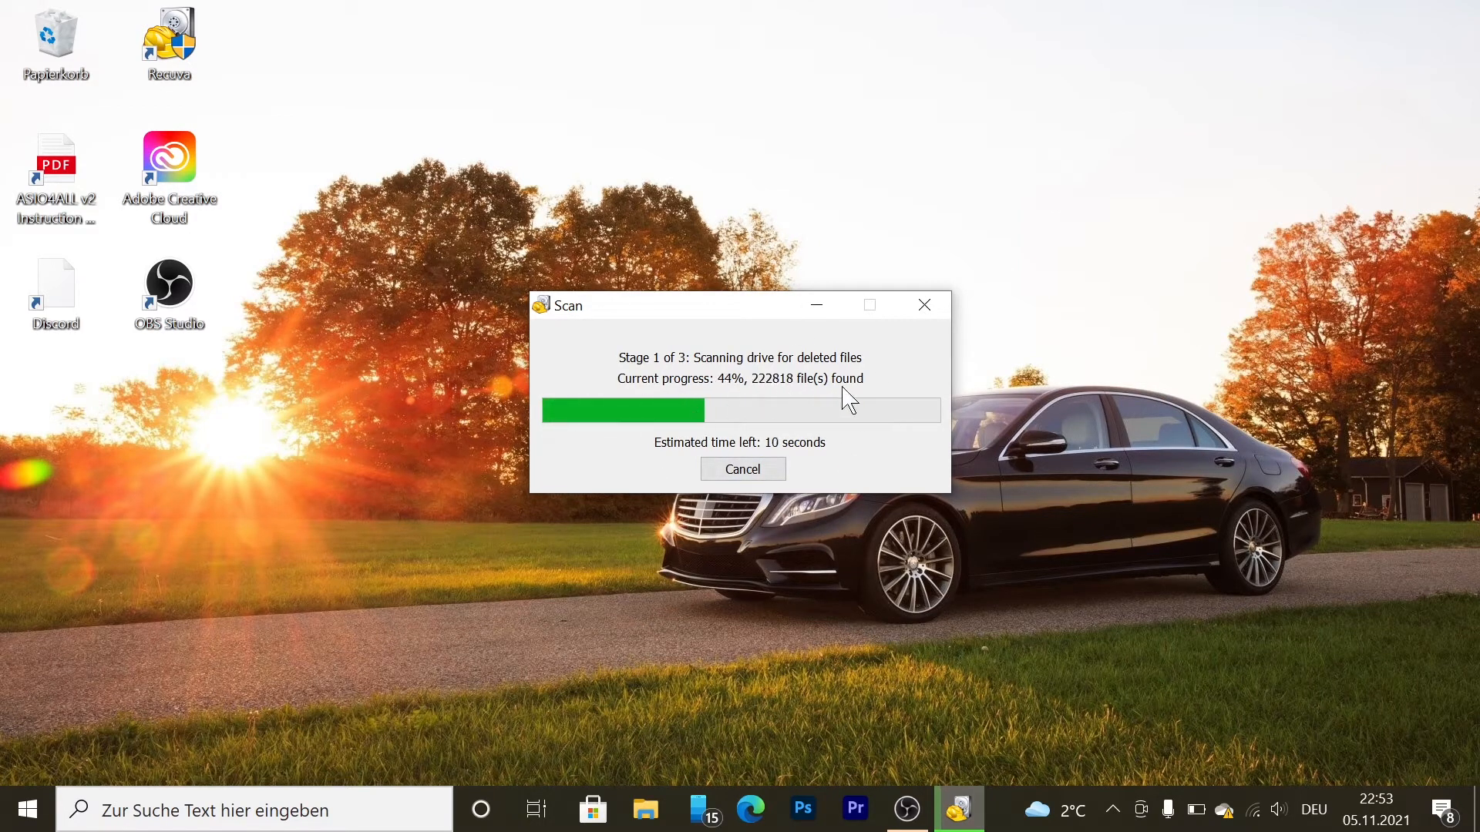
mouse_move(688, 335)
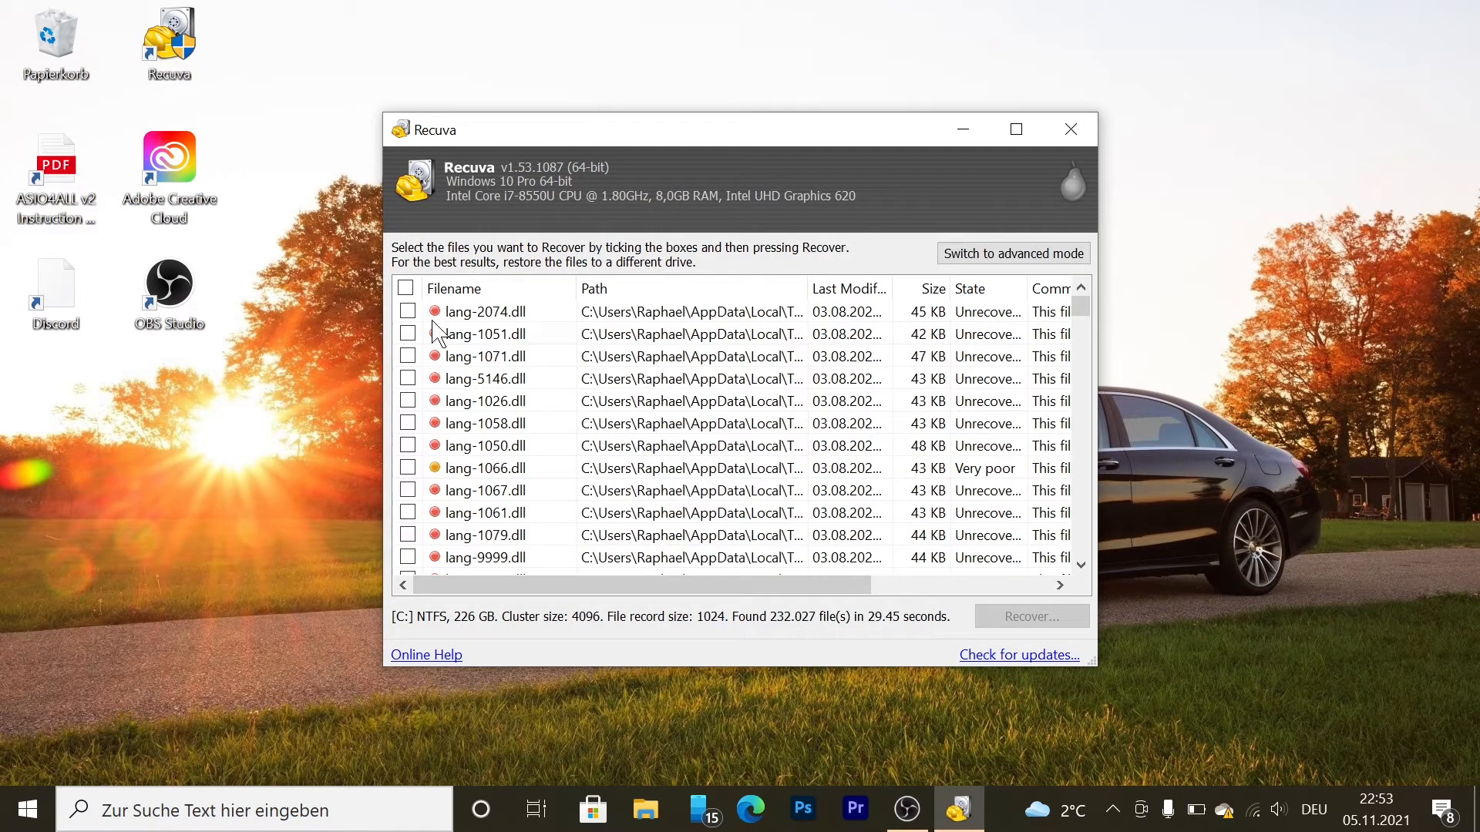
mouse_move(708, 340)
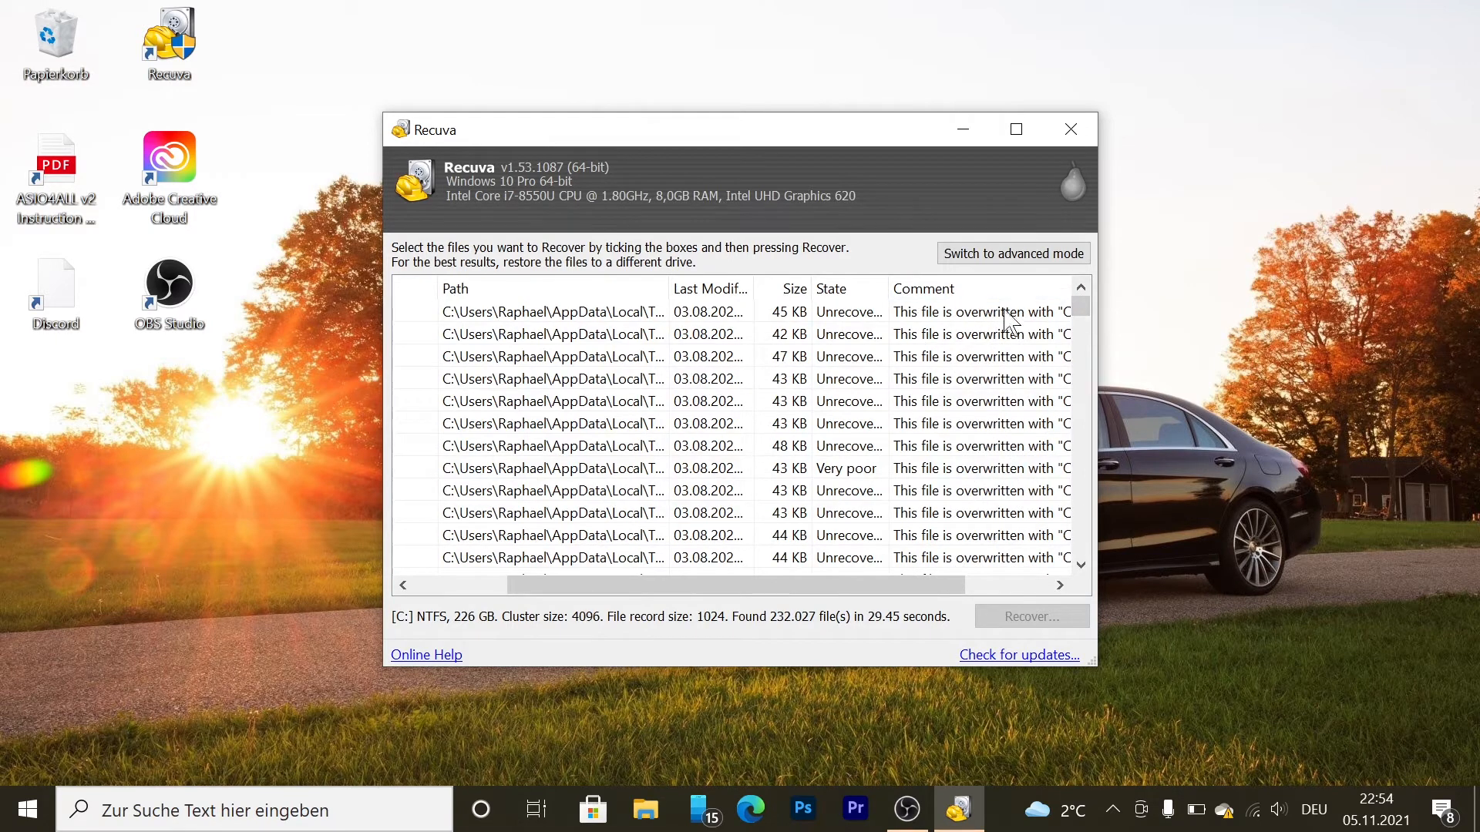
Scroll the scan results to review file paths and the State column.
scroll(down, 3)
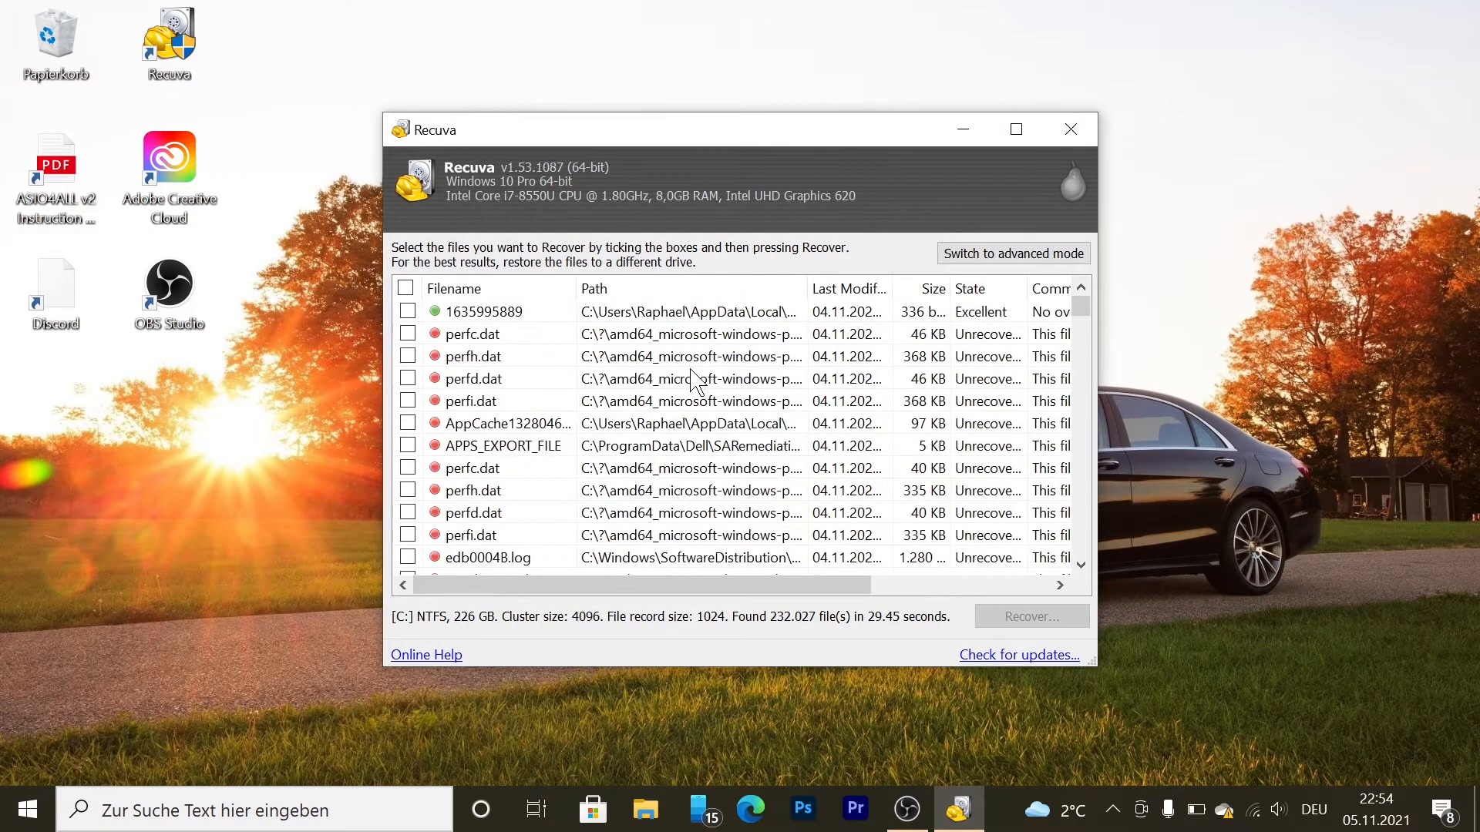
mouse_move(939, 320)
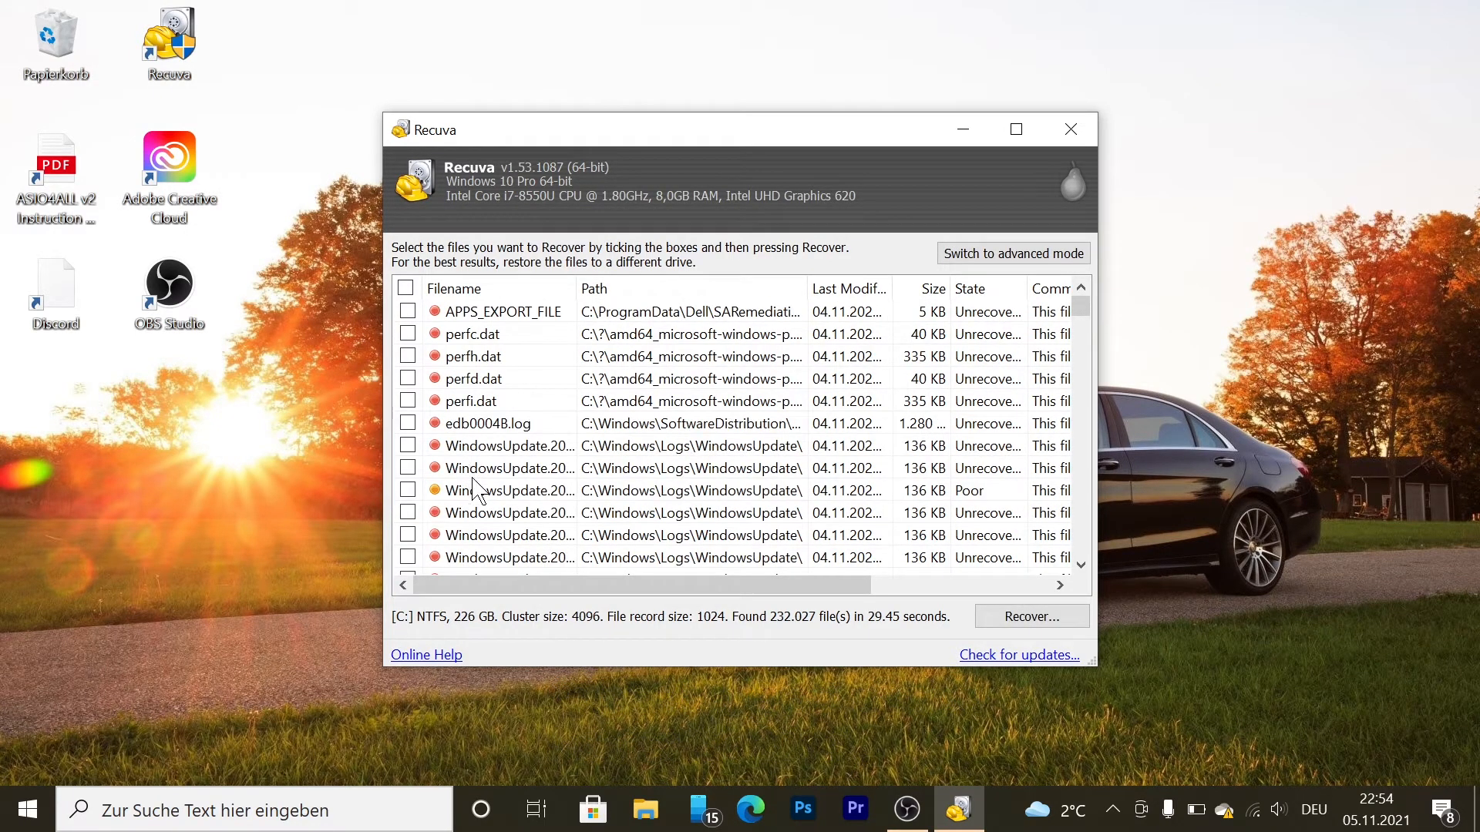
mouse_move(985, 499)
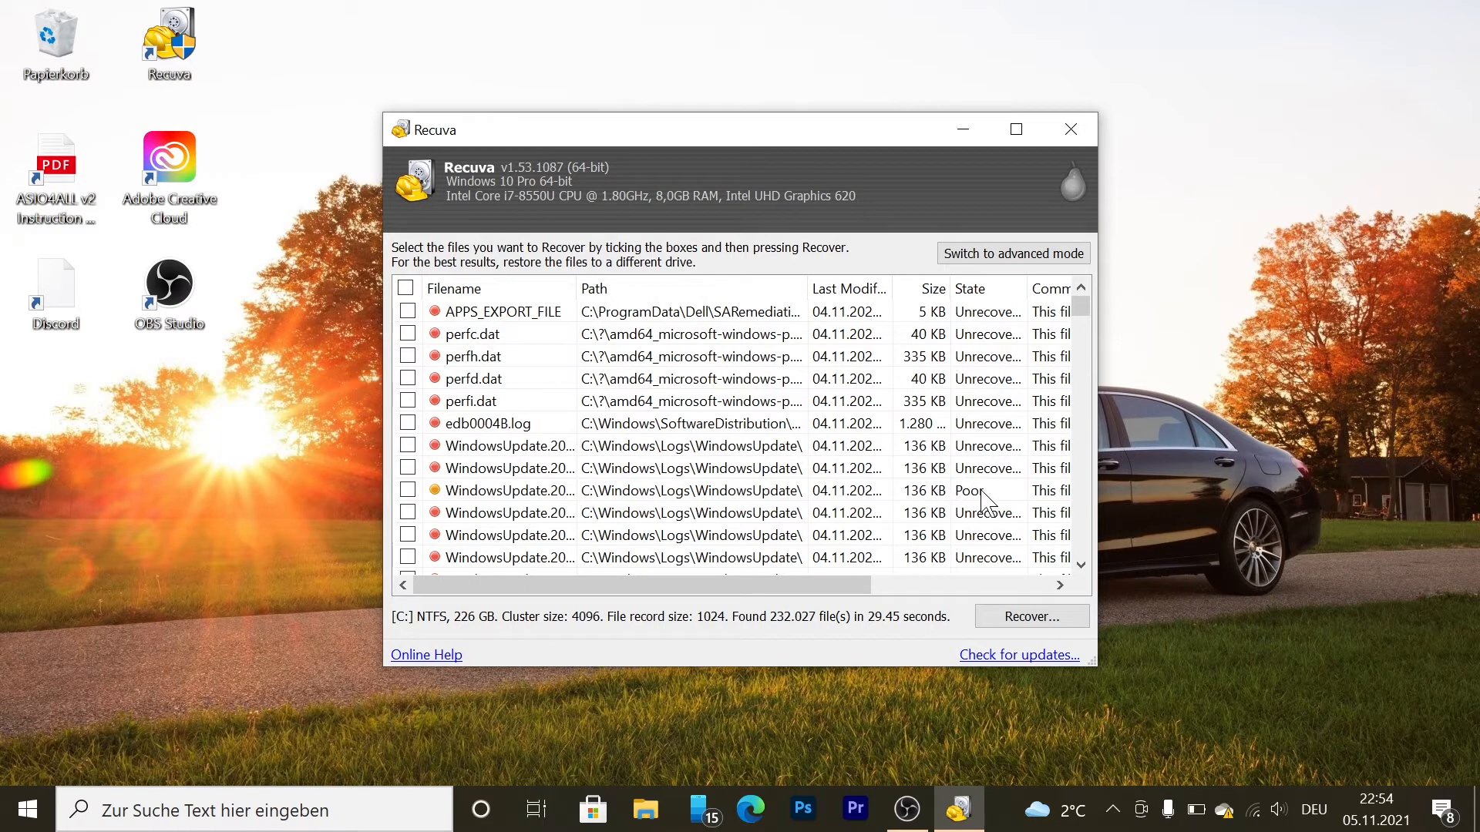
scroll(right, 3)
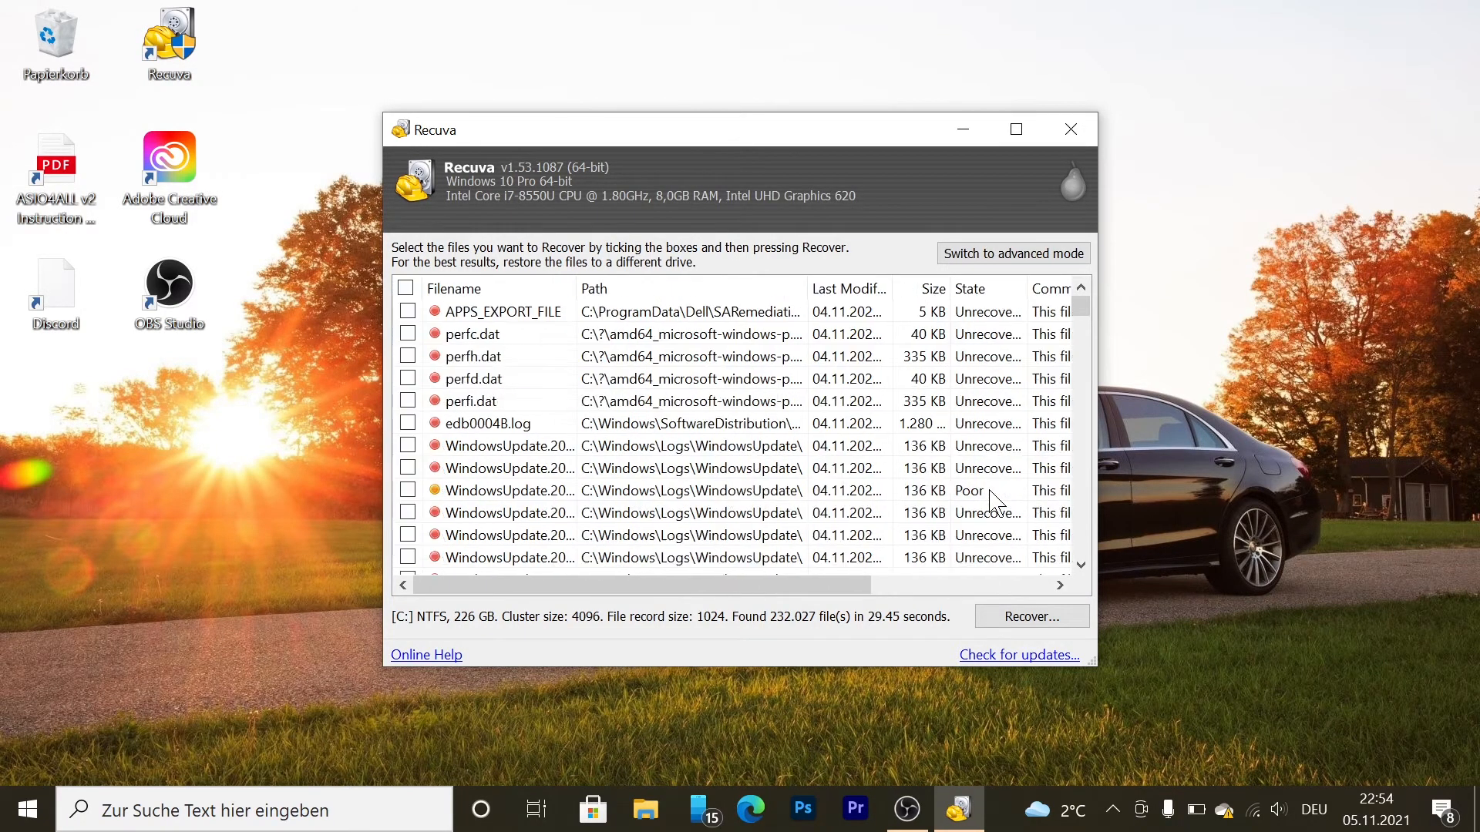
Recover the chosen file to a folder on the external drive and acknowledge 'Operation completed'.
click(1030, 617)
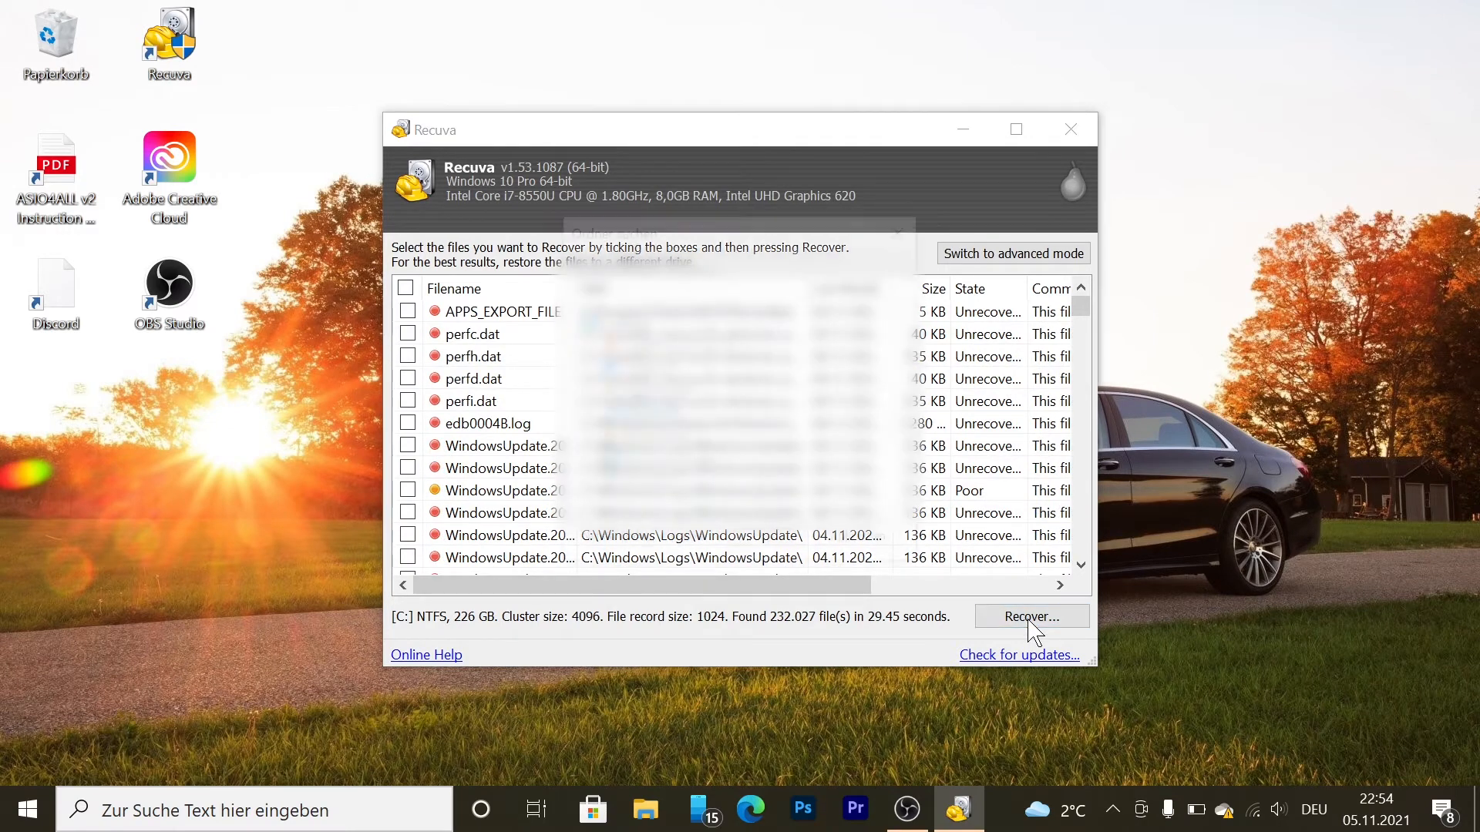
click(1030, 617)
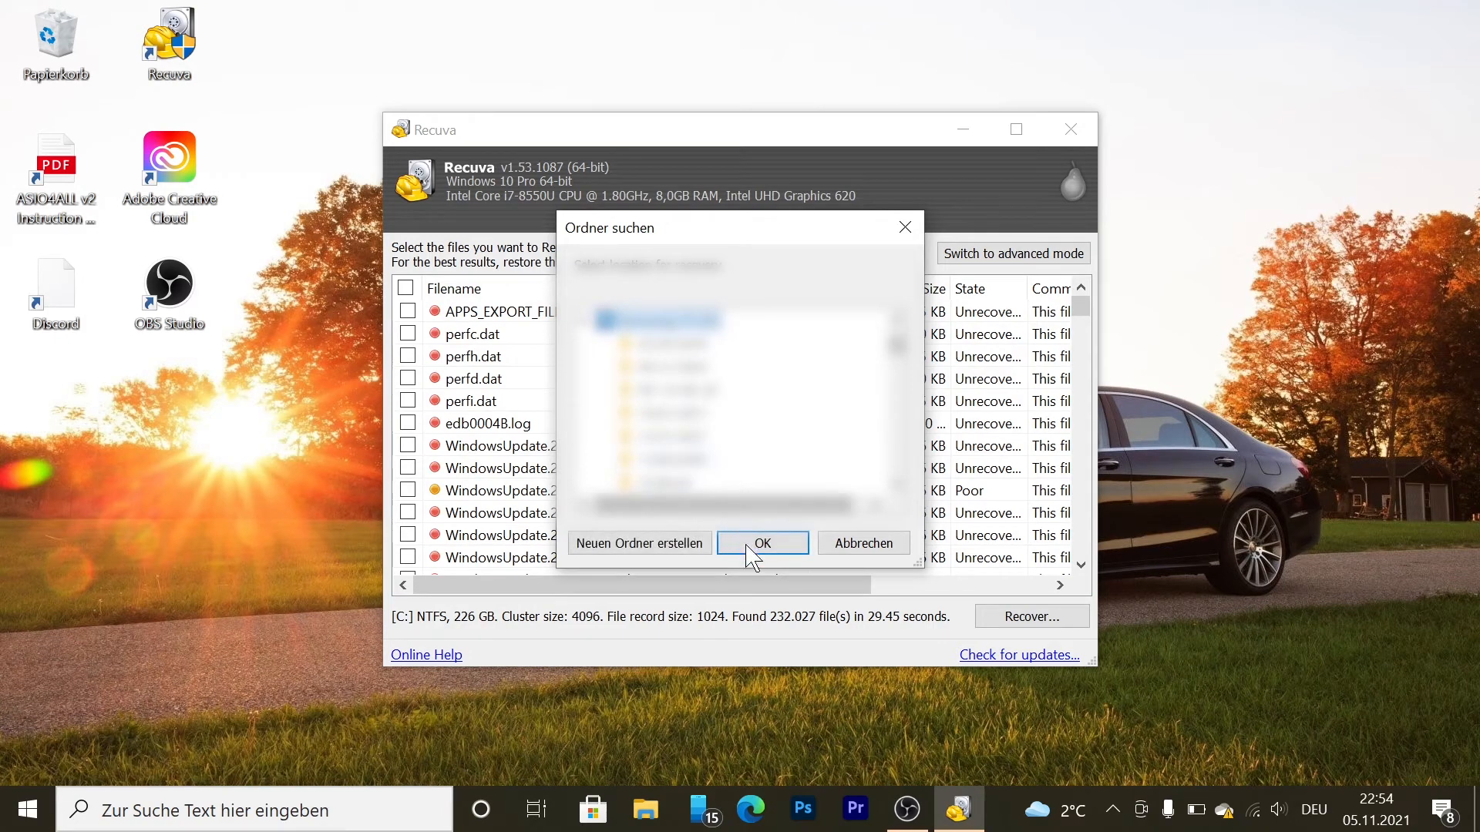
click(761, 543)
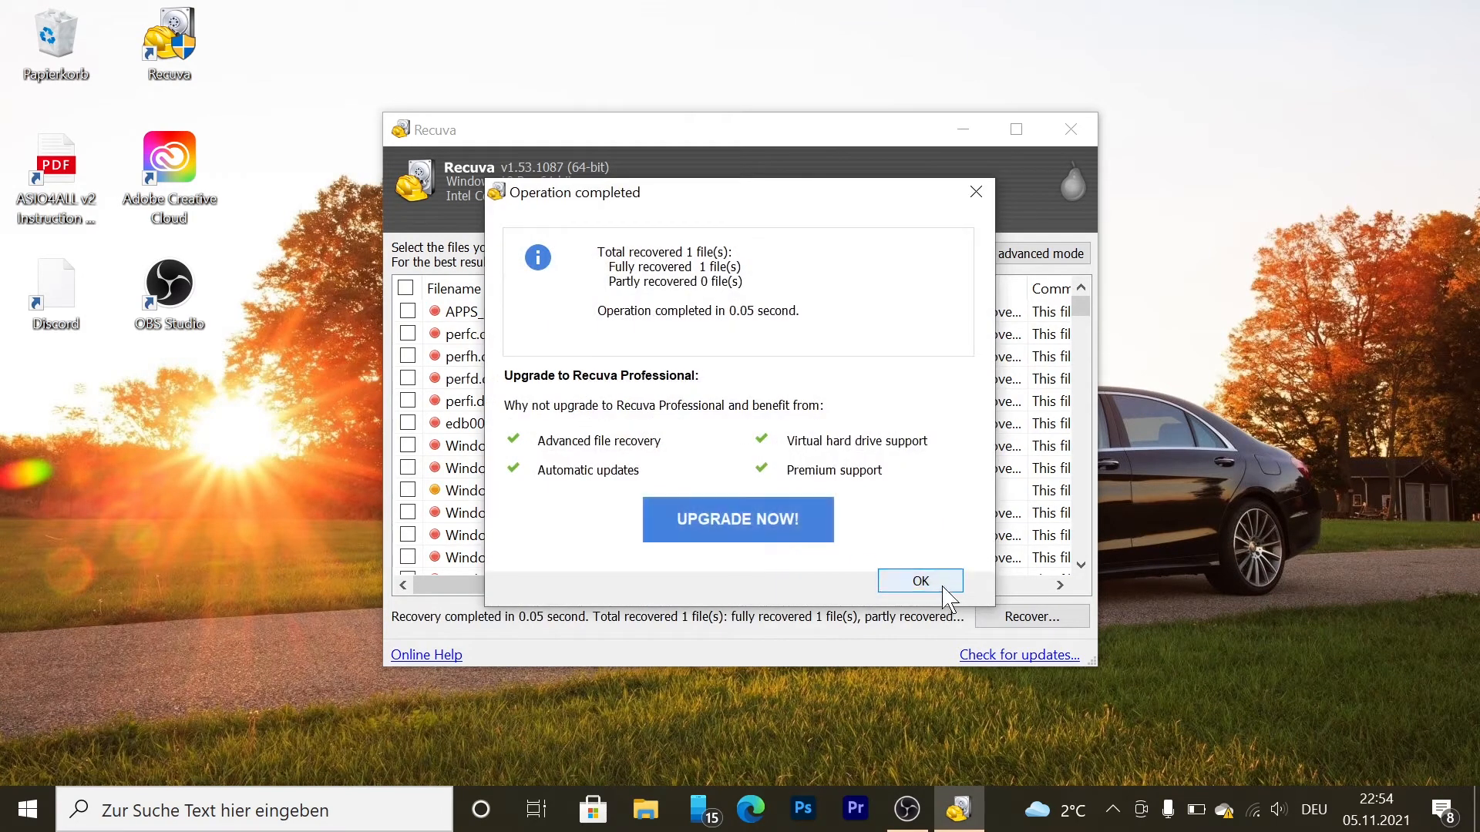
click(919, 581)
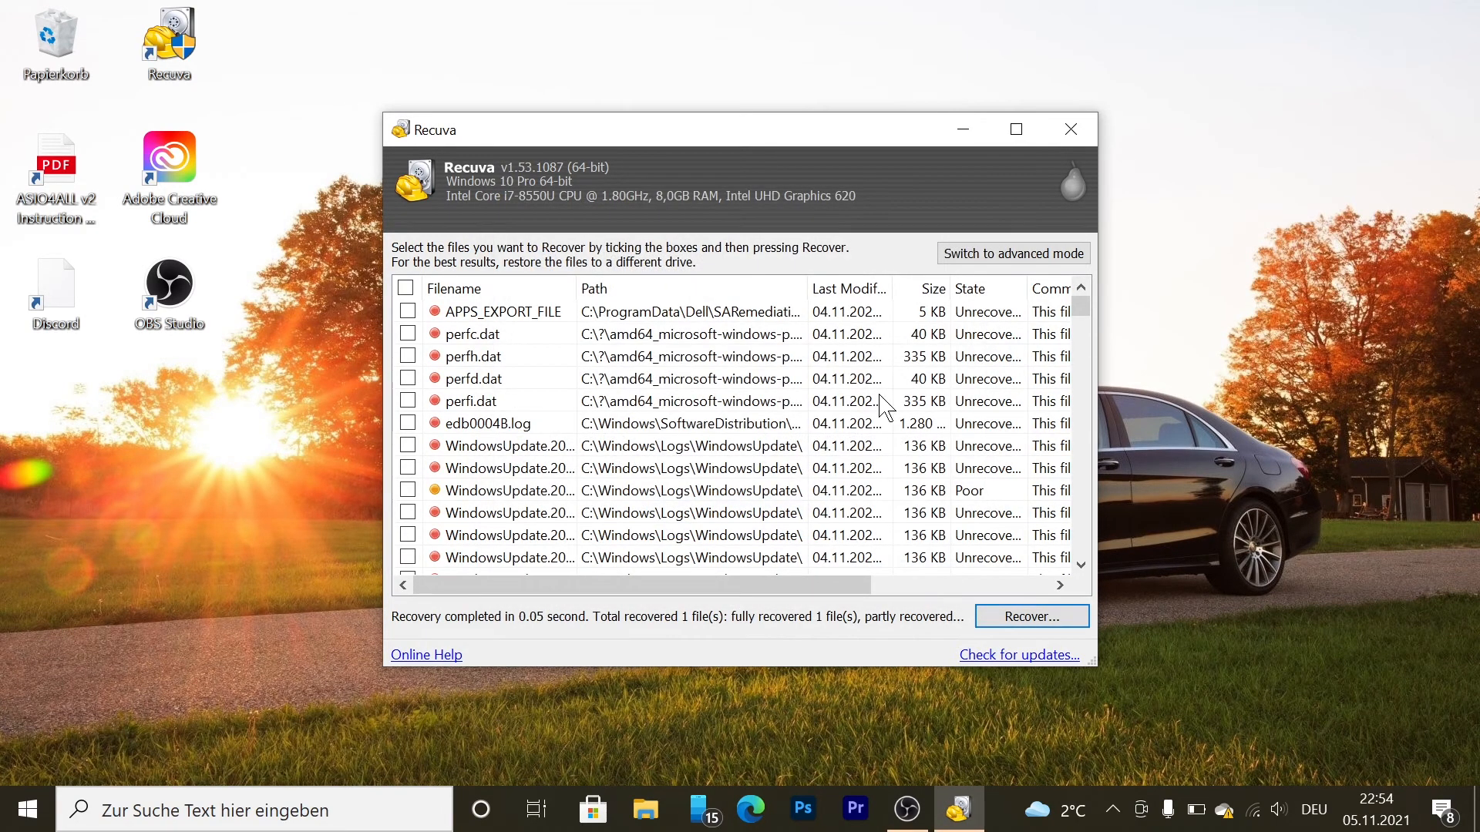